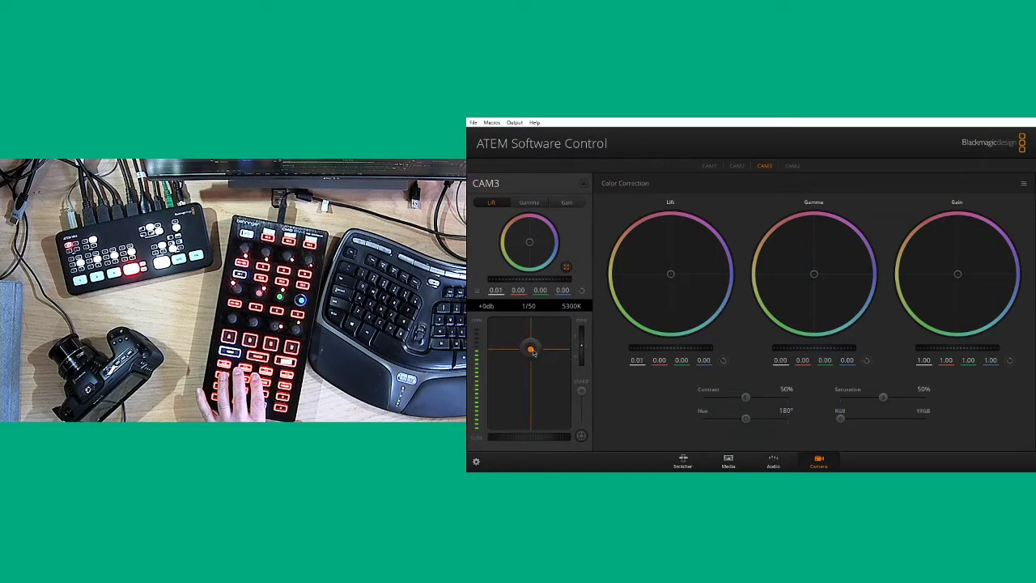
Pull Camera 3's contrast slider down from 50% through 40% to about 15% while on air.
{"action": "left_click_drag", "start_coordinate": [531, 353], "coordinate": [531, 340]}
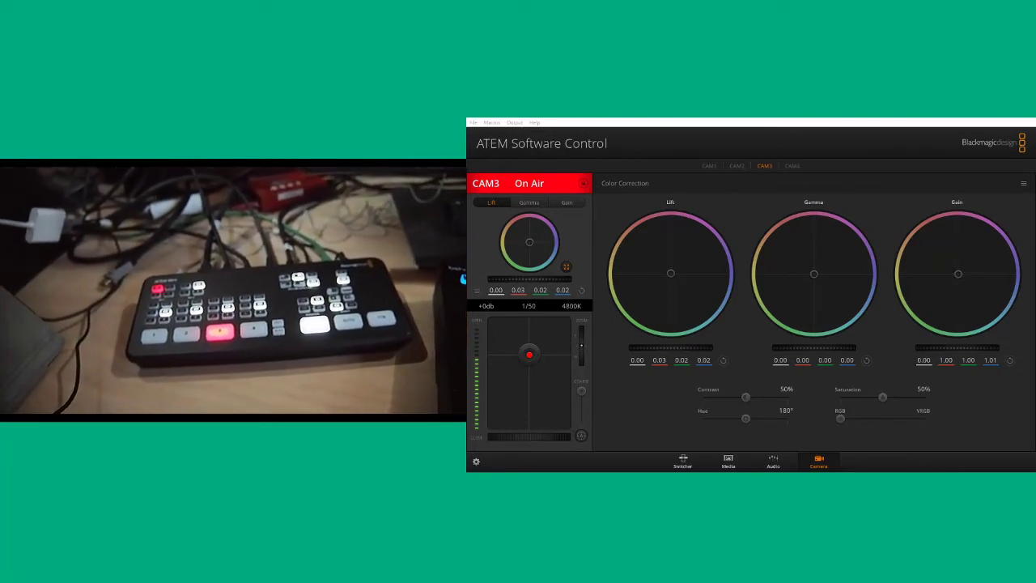
{"action": "left_click_drag", "start_coordinate": [745, 397], "coordinate": [736, 397]}
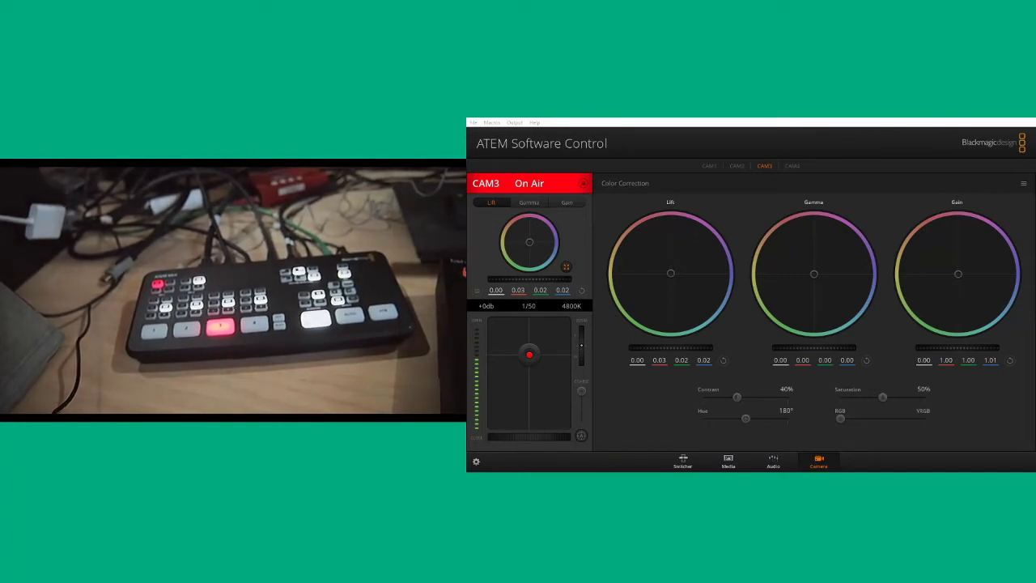
{"action": "left_click_drag", "start_coordinate": [736, 397], "coordinate": [715, 396]}
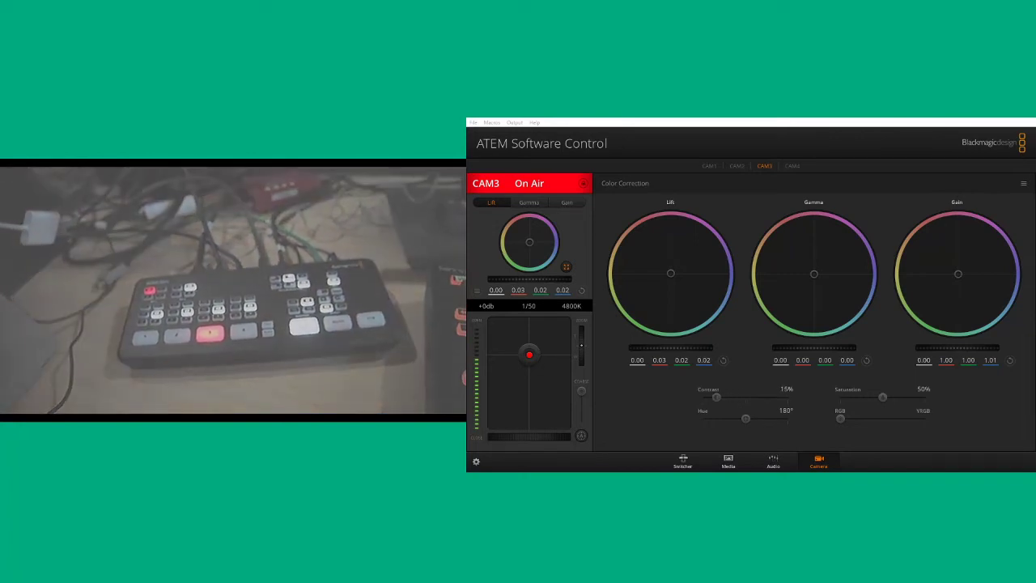